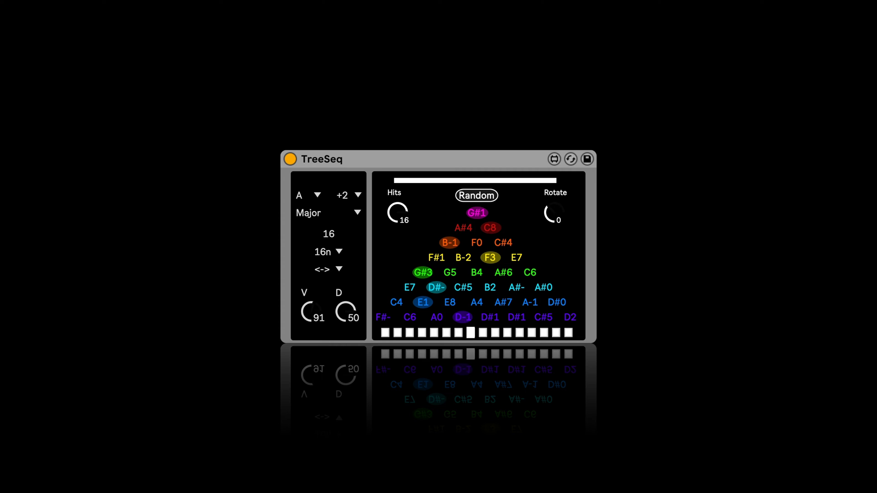
mouse_move(378, 159)
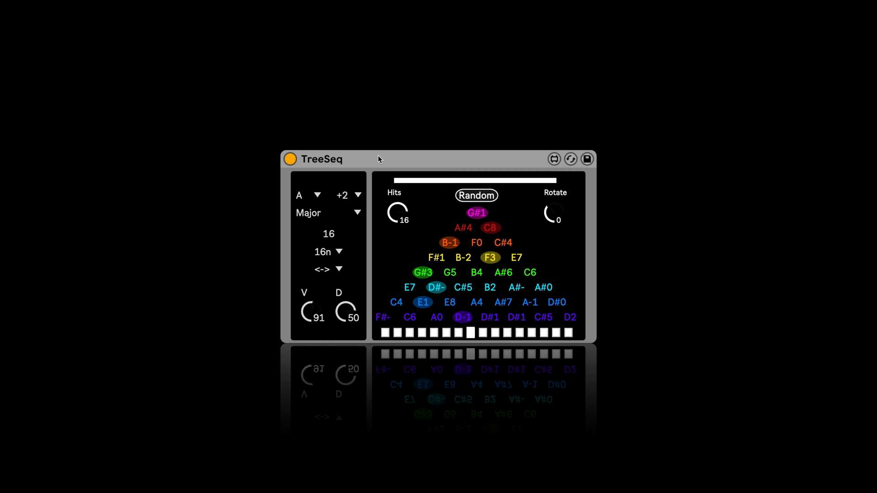
mouse_move(417, 227)
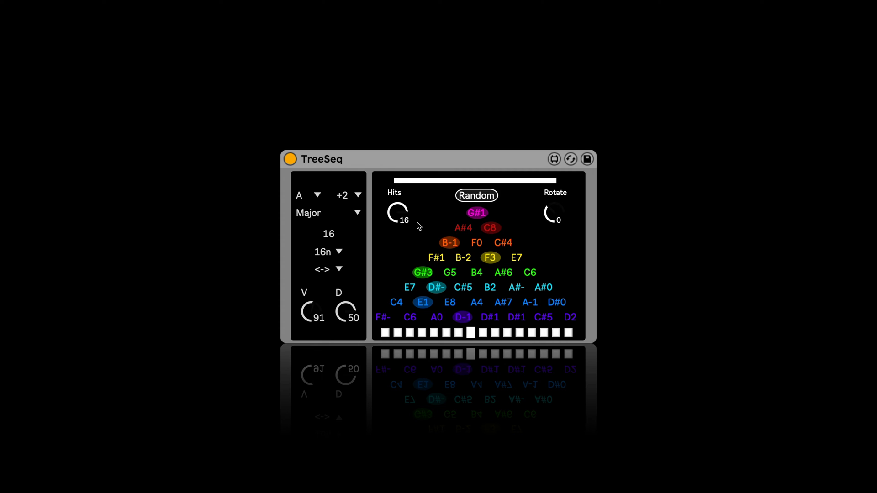
mouse_move(479, 215)
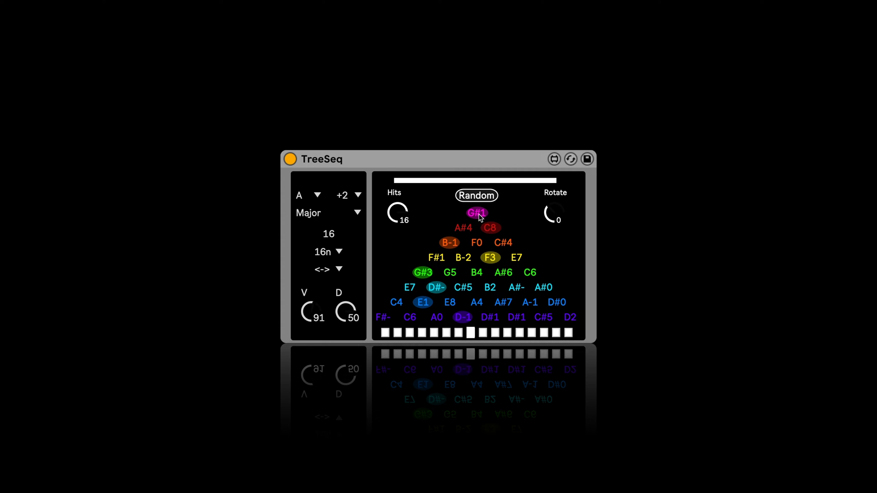
mouse_move(491, 230)
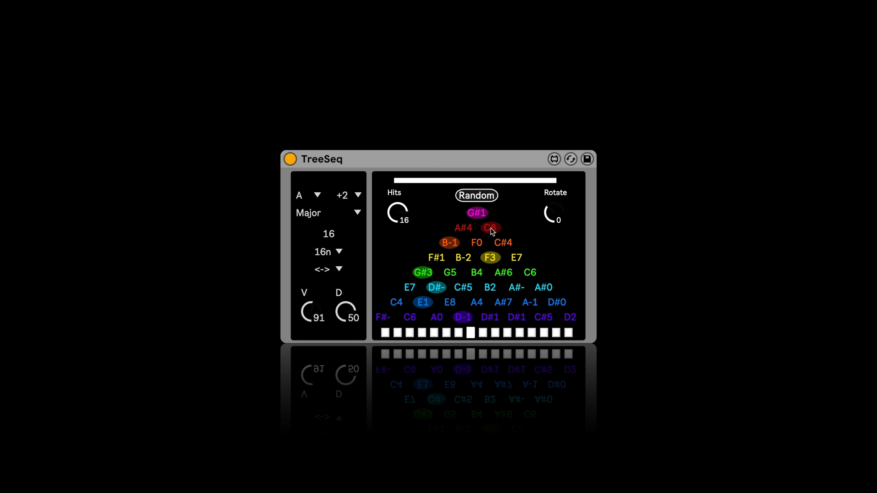
mouse_move(406, 238)
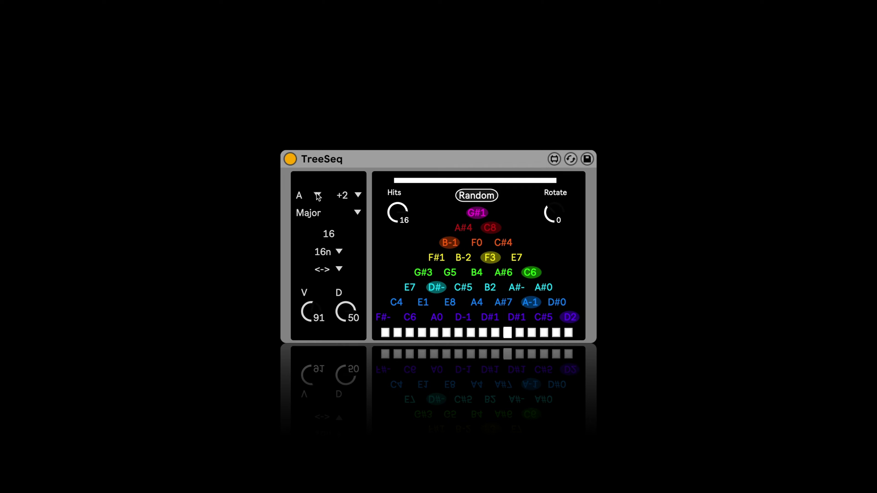
Check the root key and scale menus, keeping the sequence in A Major.
click(318, 196)
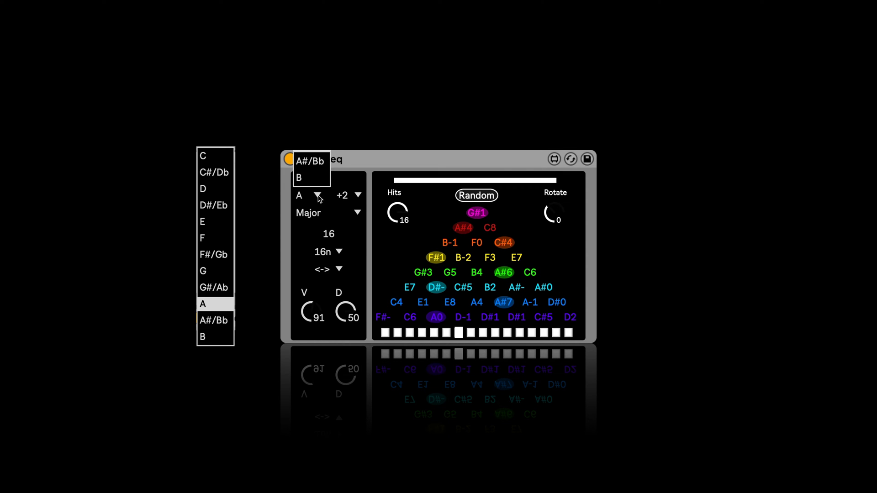
click(358, 212)
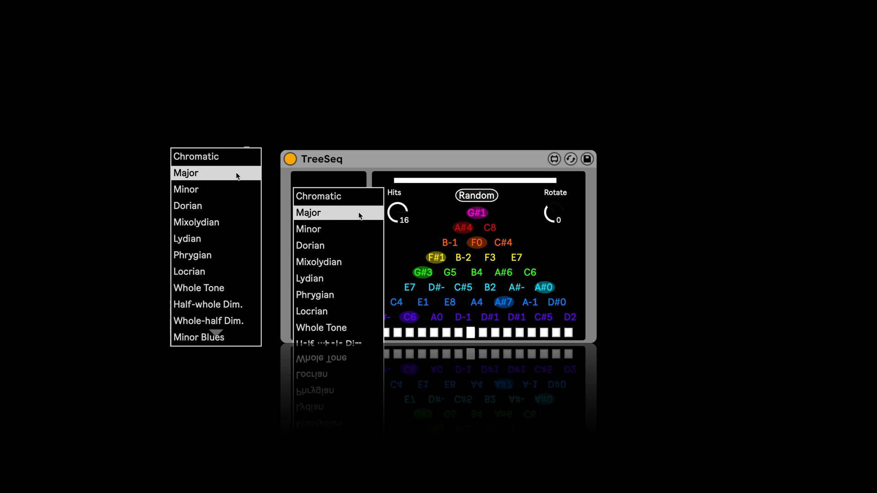
click(308, 213)
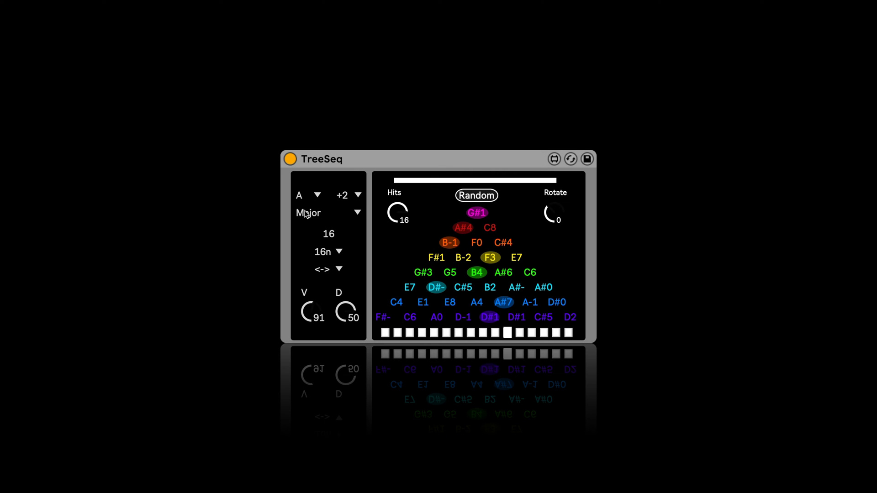
click(358, 194)
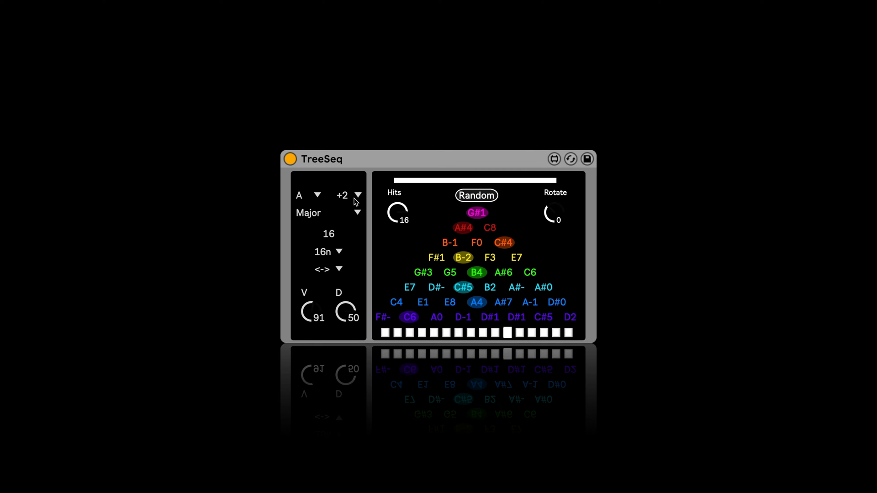
Set the octave transposition to none, then down to -24 semitones.
click(357, 195)
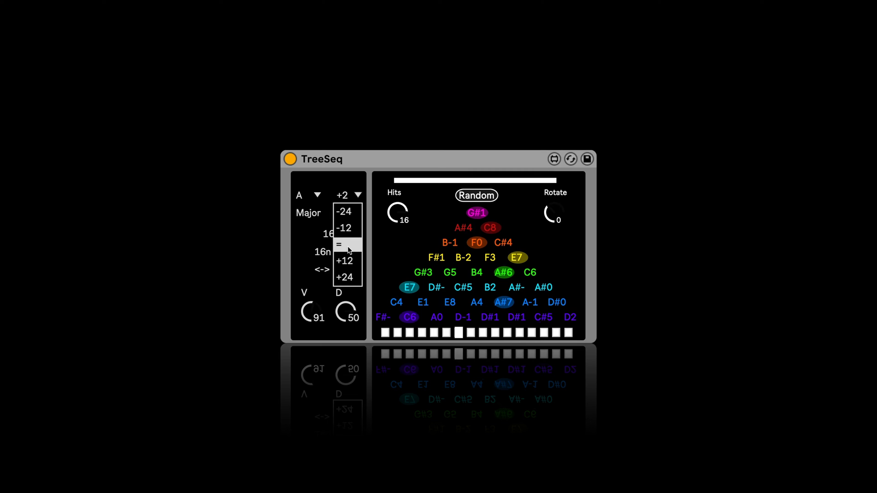
click(340, 245)
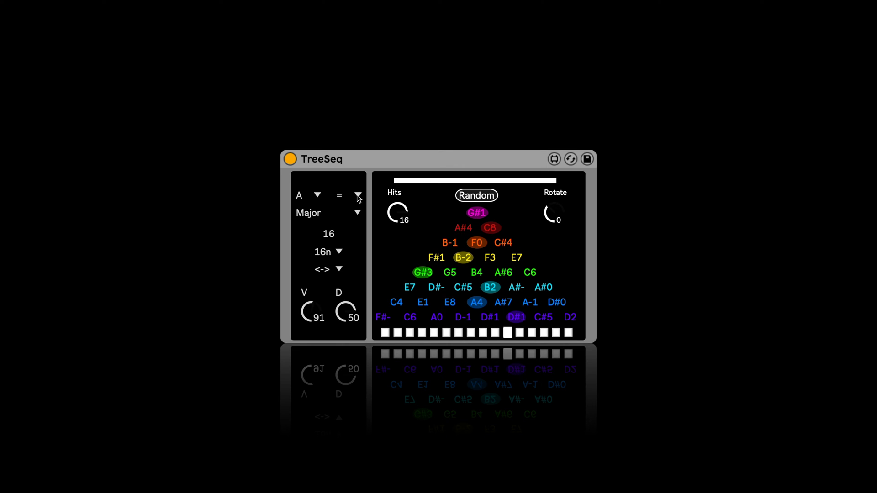
click(358, 195)
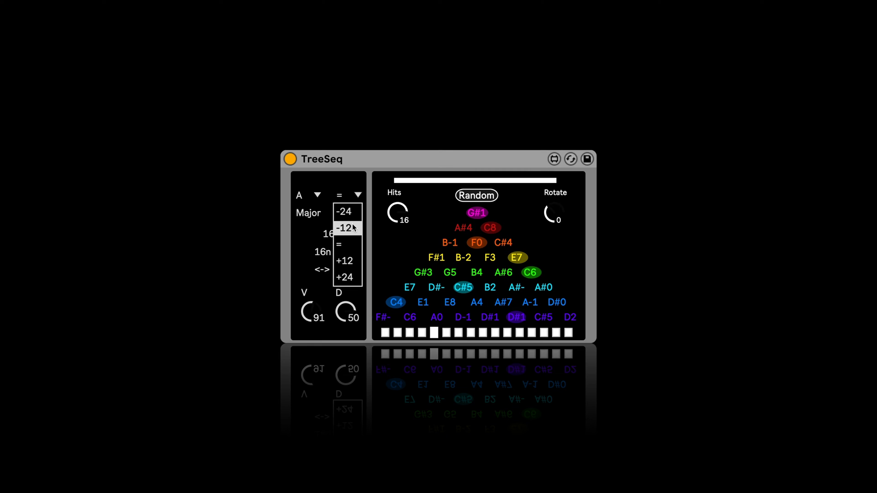
click(345, 228)
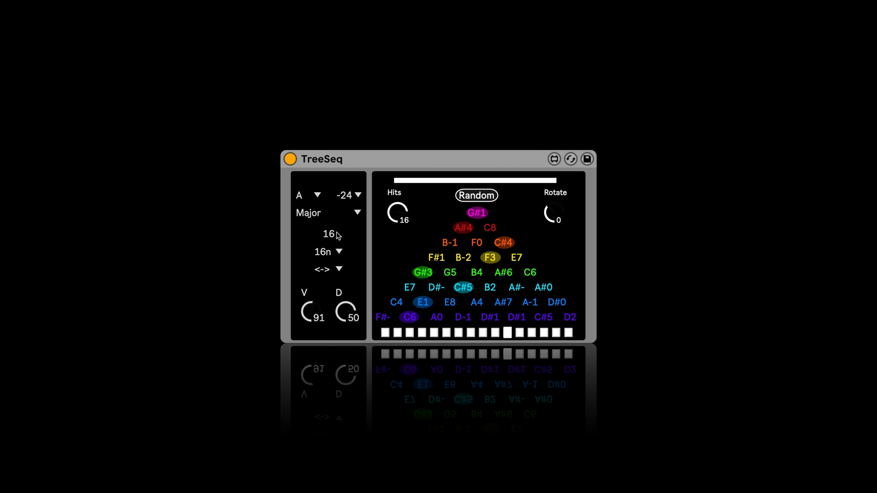
Try 8n and 32n rates, return to 16n, keep <-> direction and raise velocity to 99.
click(340, 253)
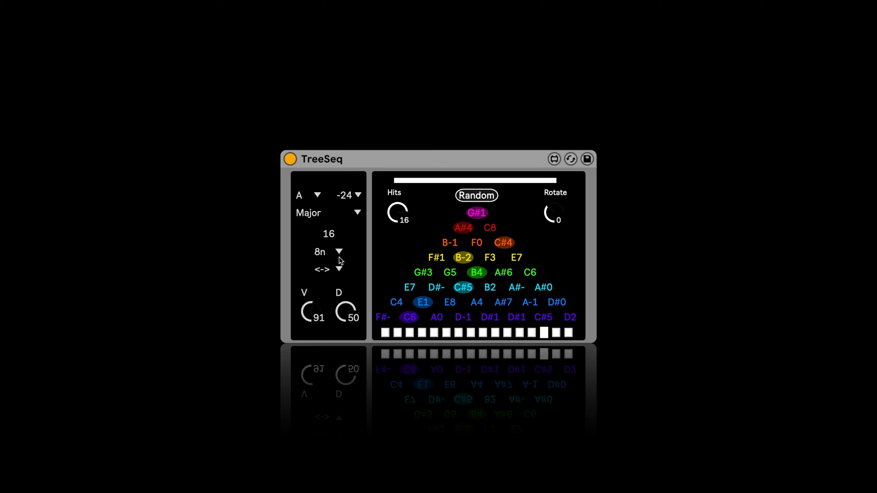
click(340, 253)
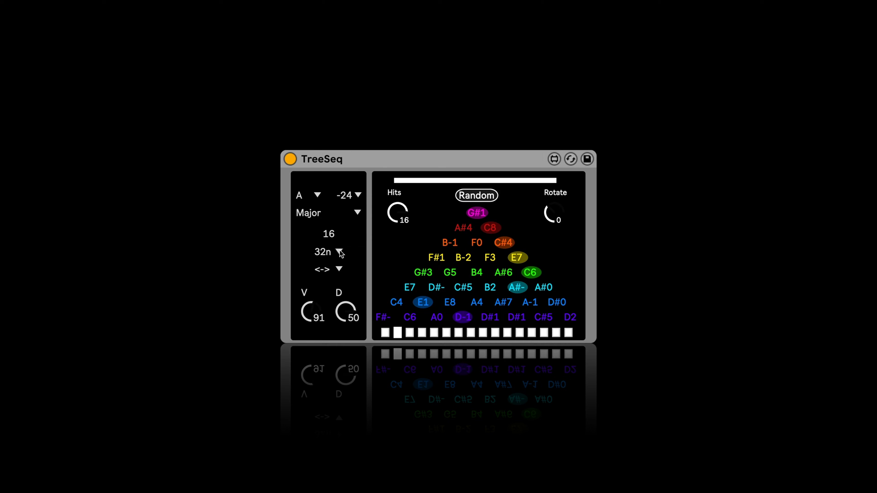
click(340, 252)
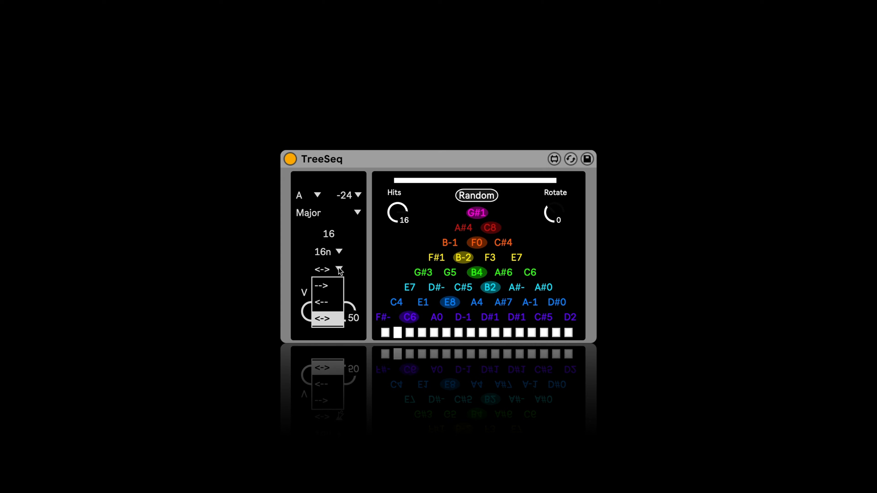
click(476, 196)
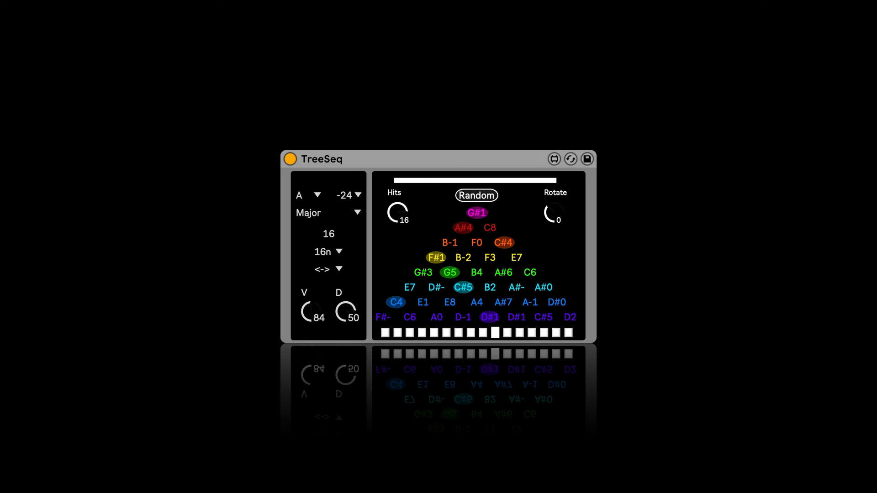
click(476, 196)
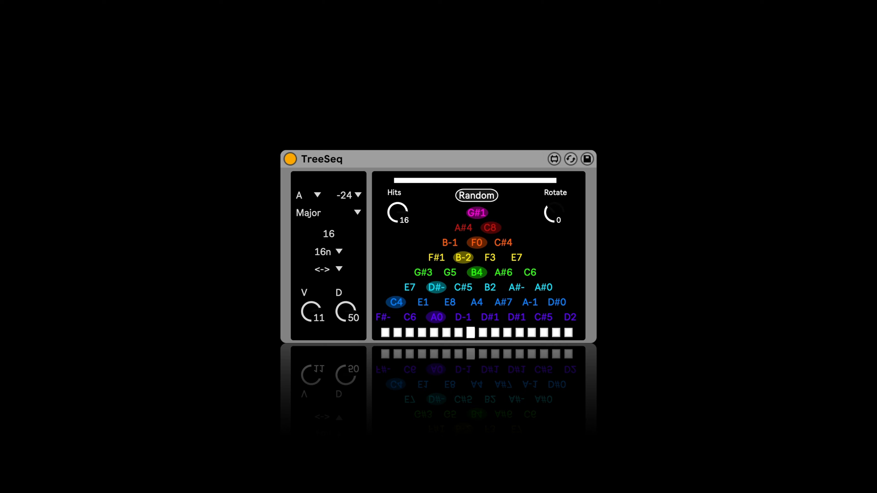
click(476, 196)
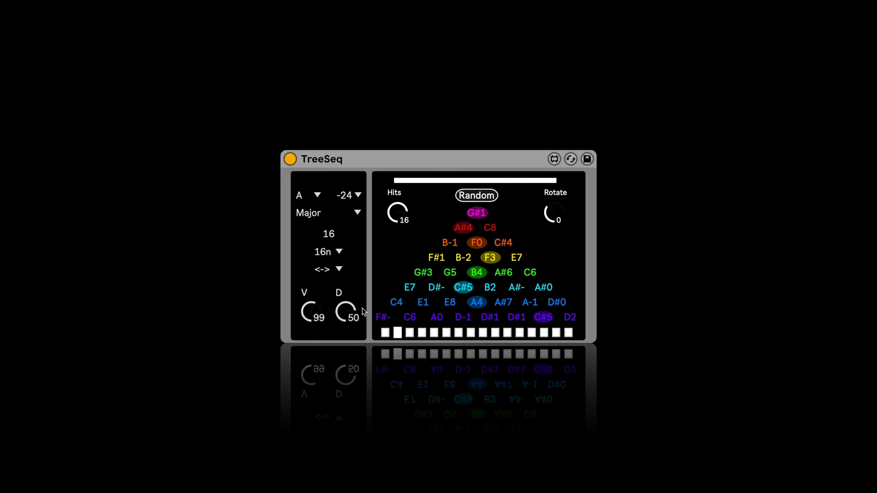
Randomize the note tree repeatedly within a narrower pitch range, landing on 14 hits.
click(476, 196)
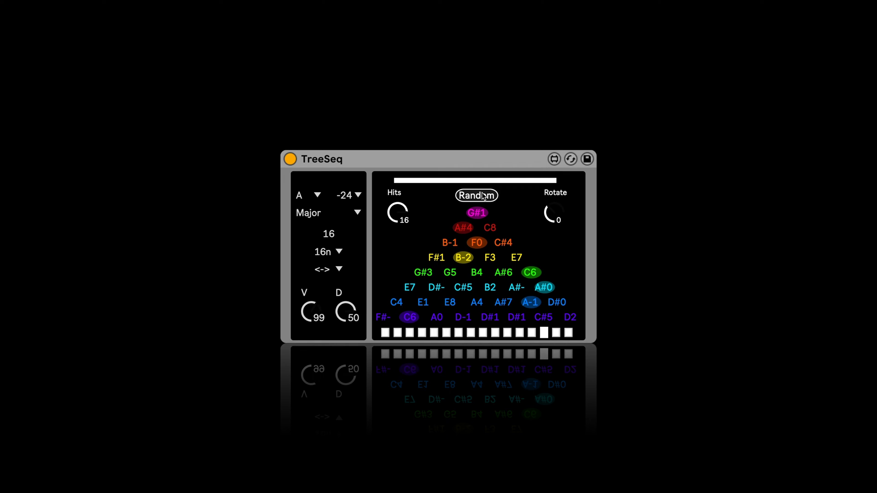
click(476, 195)
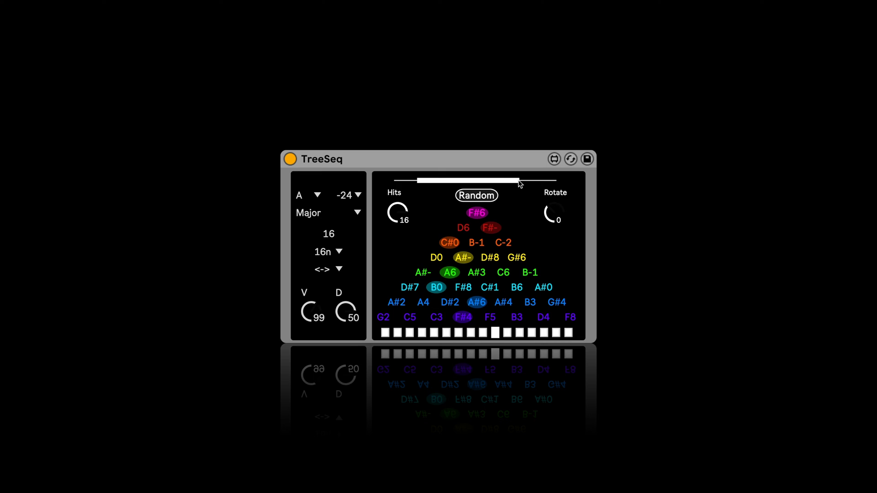
click(477, 195)
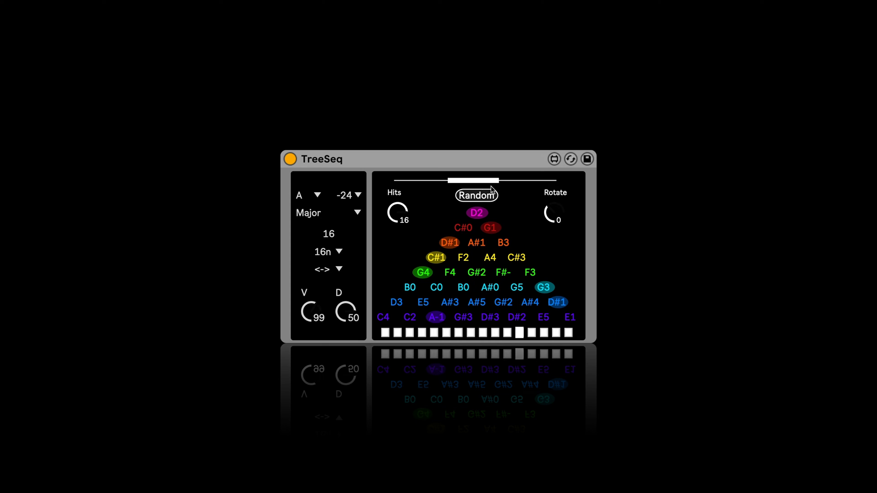
click(477, 195)
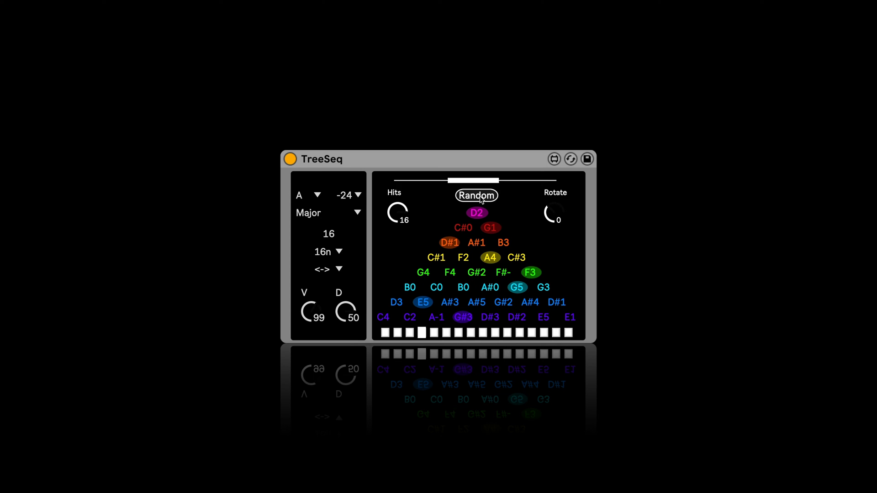
click(476, 196)
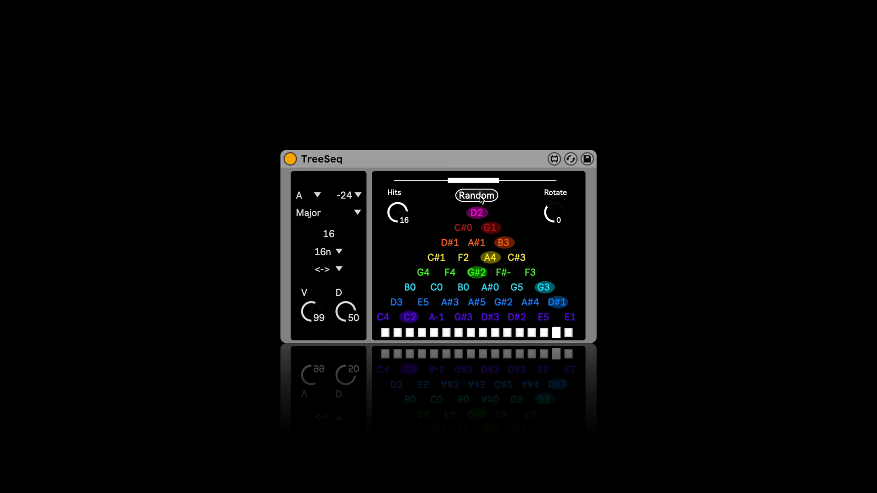
click(477, 196)
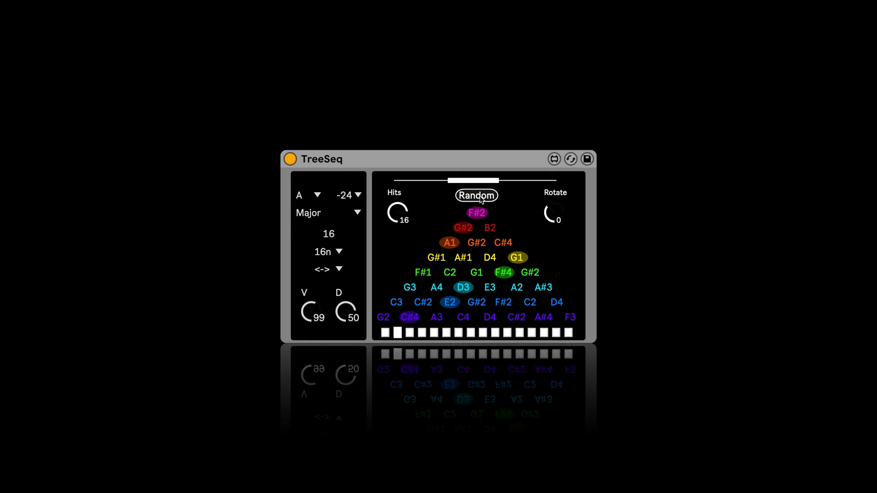
click(476, 196)
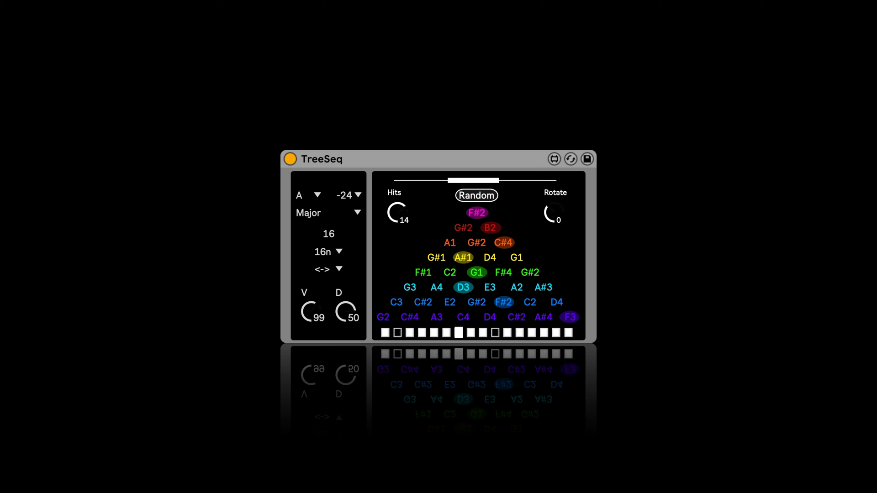
Regenerate a 16-hit pattern, rotate it six steps and set the rate to 32nd notes.
click(476, 195)
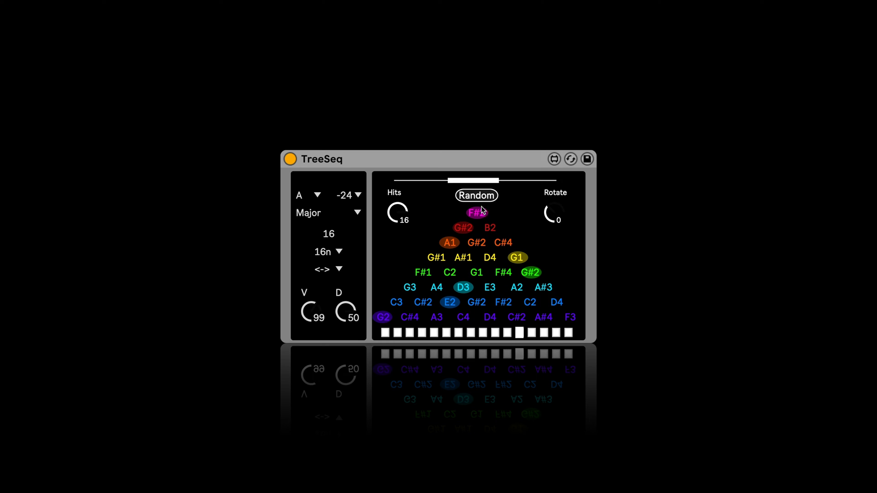
drag(551, 216, 551, 201)
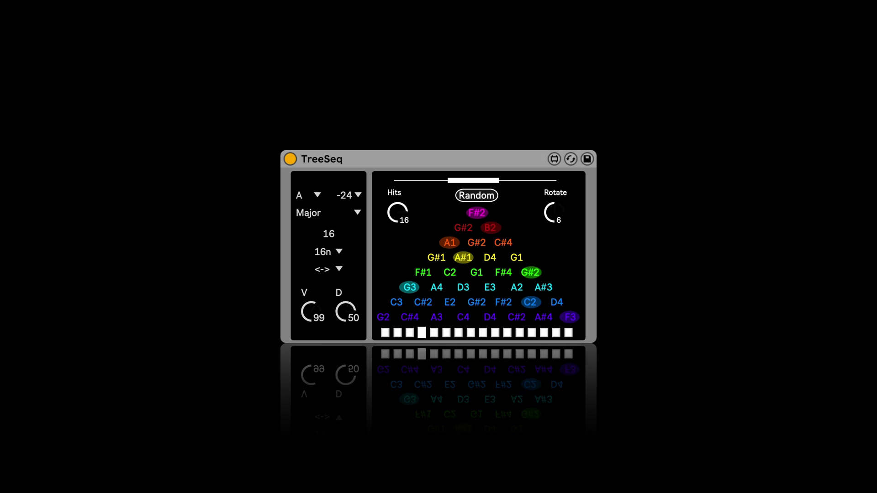
click(553, 212)
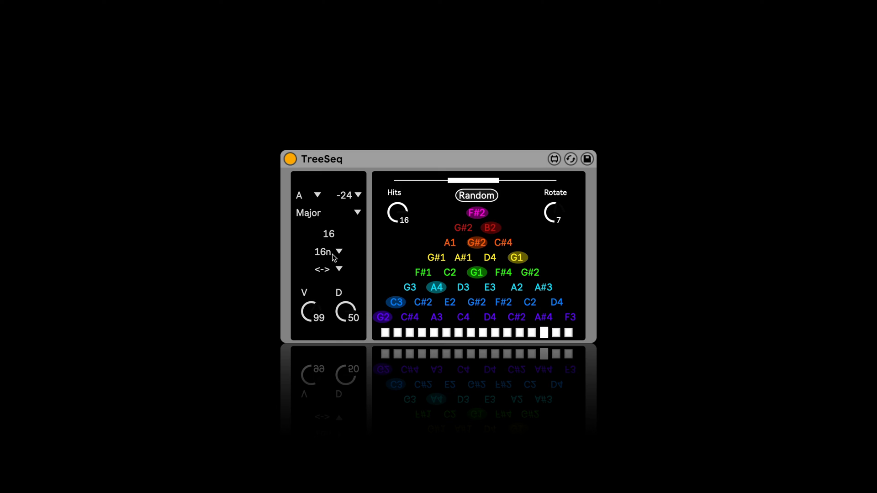
click(340, 253)
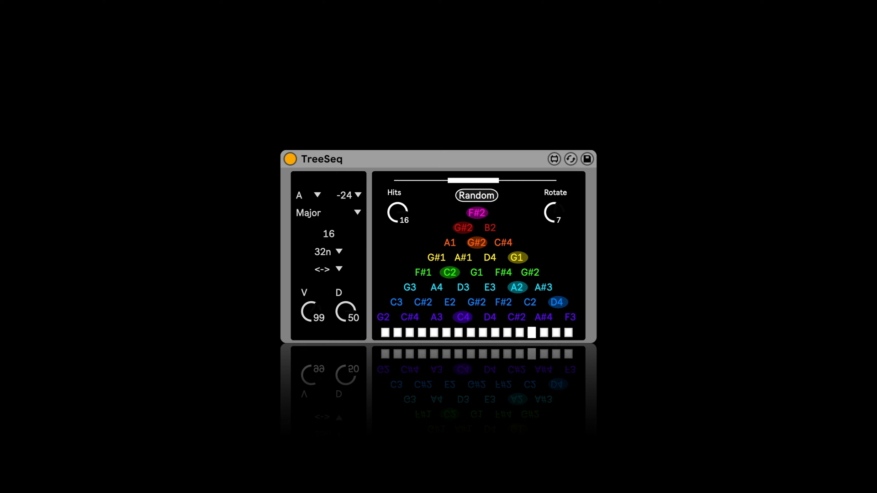
Extend the sequence range to its far end and re-randomize the pattern several times.
click(476, 196)
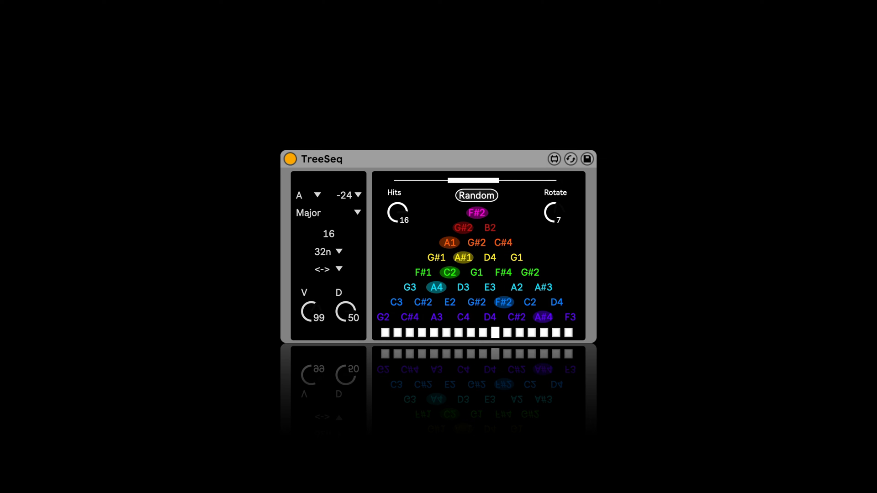
click(476, 196)
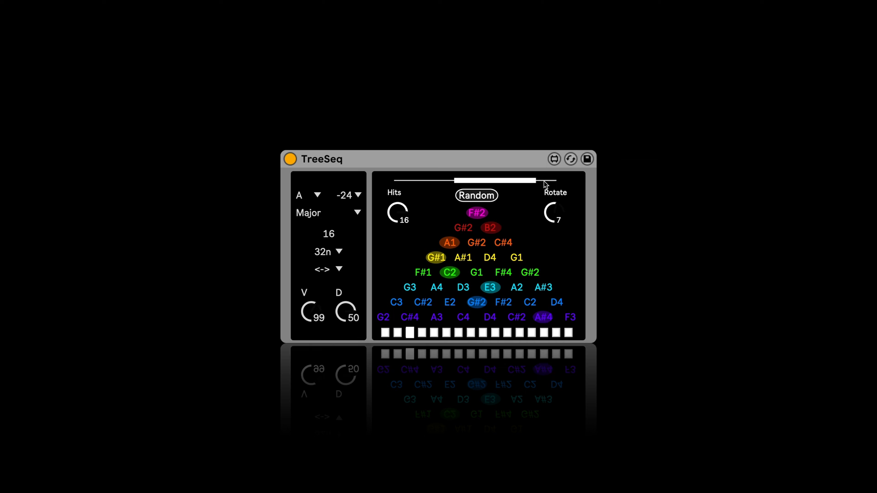
click(476, 196)
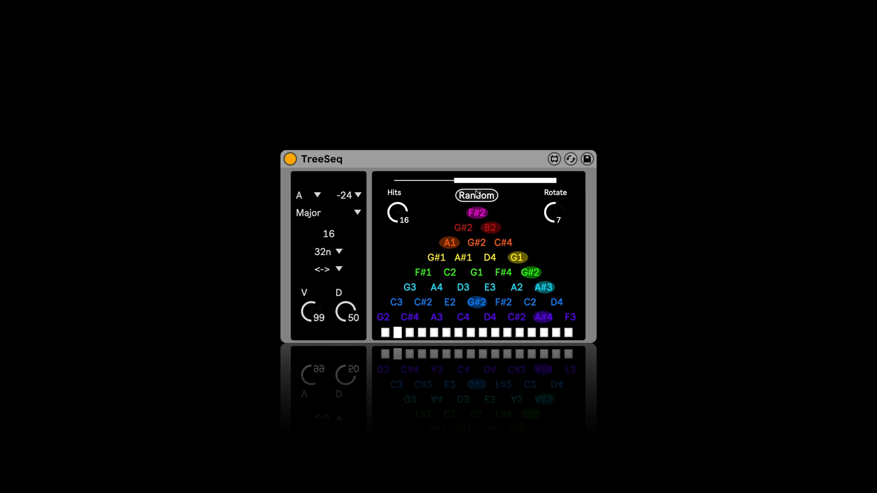
drag(552, 212, 552, 230)
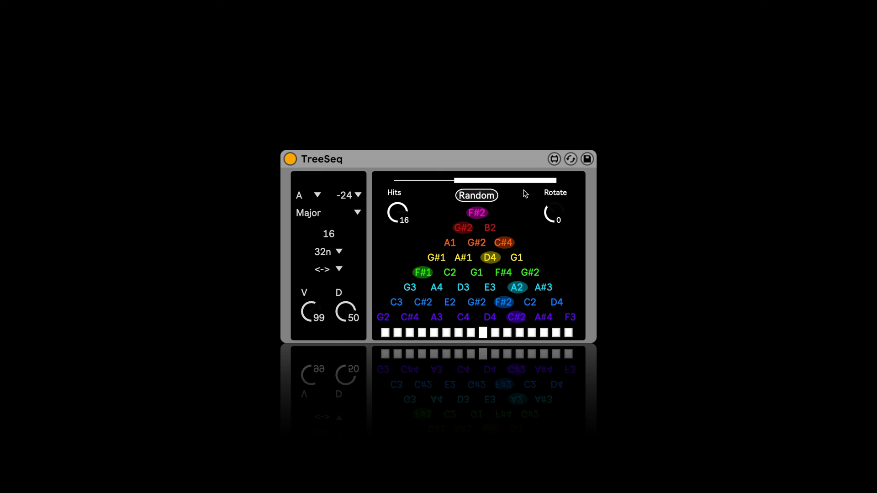
click(476, 196)
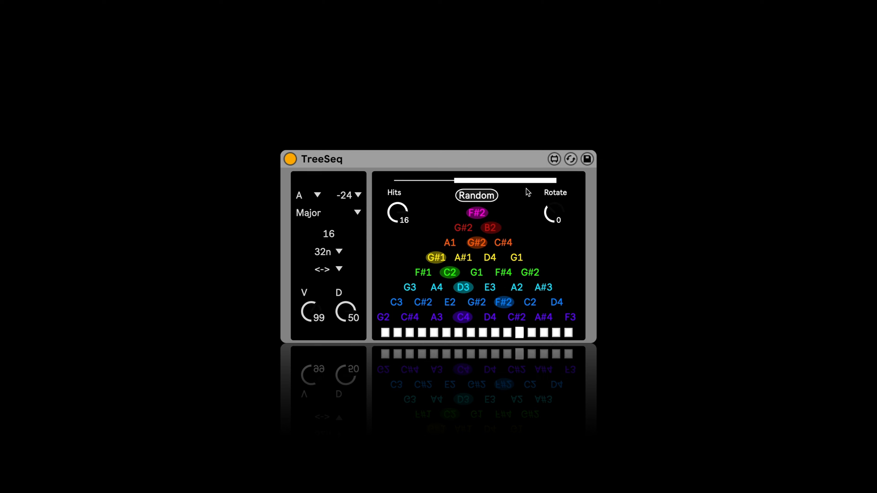
click(476, 196)
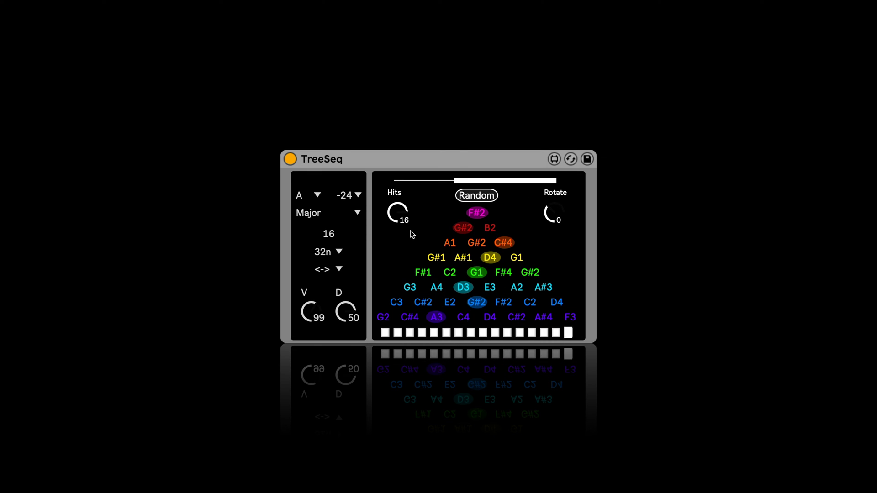
click(476, 196)
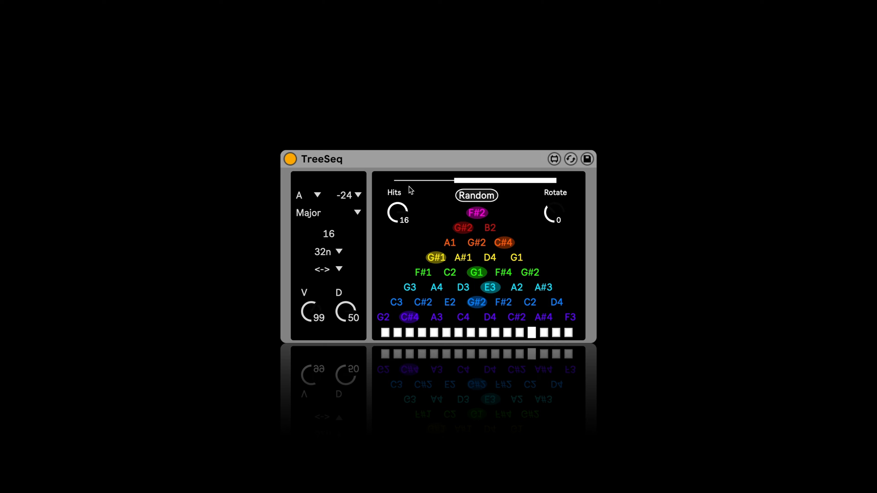
click(476, 195)
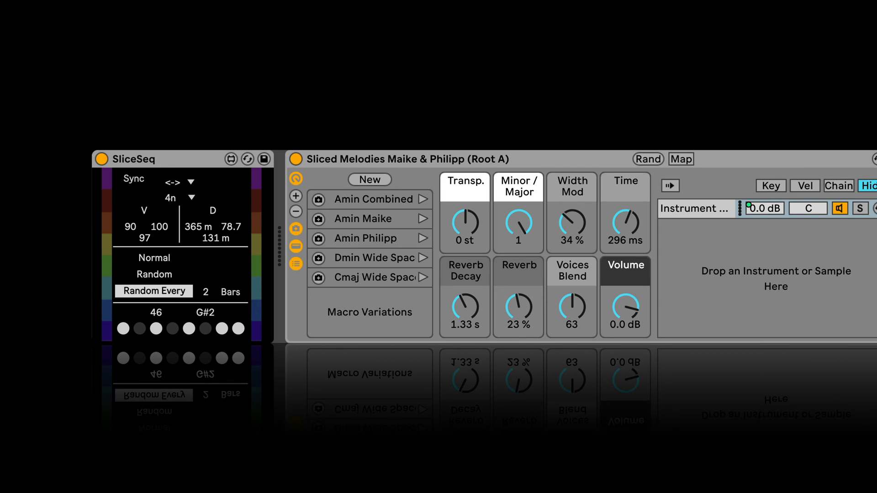
mouse_move(192, 159)
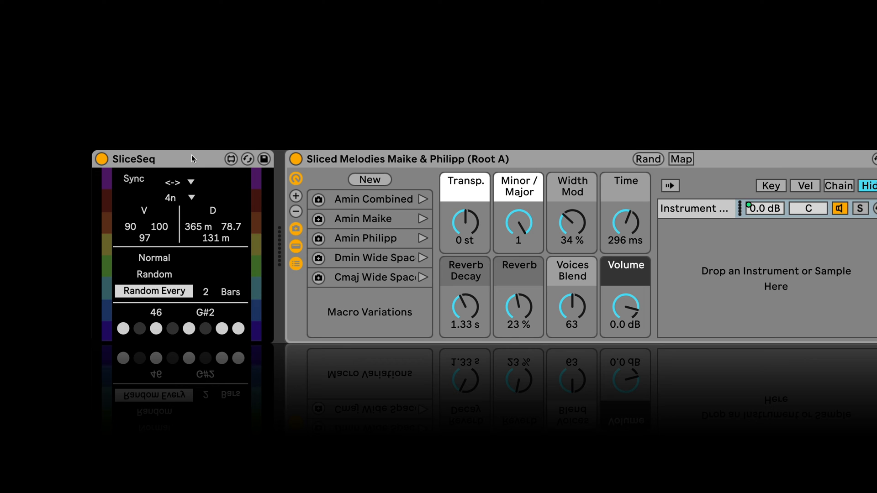
mouse_move(138, 181)
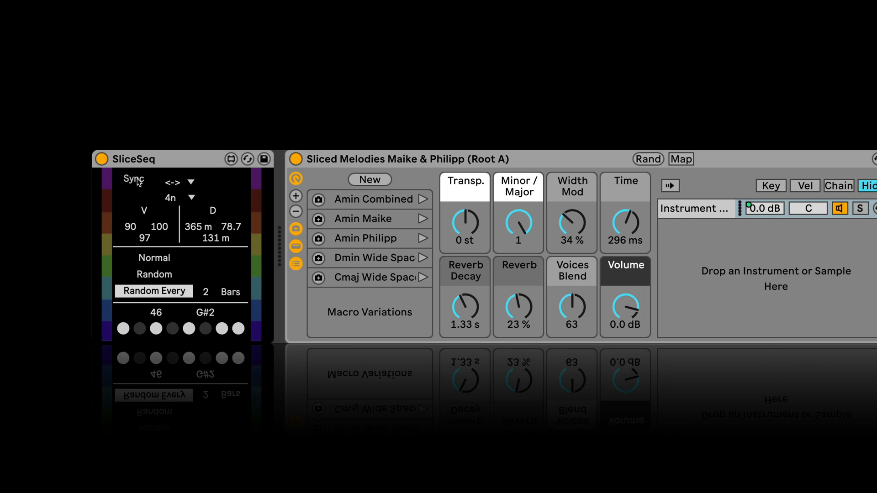
Show the SliceSeq device beside the Sliced Melodies rack with its Sync settings.
click(190, 181)
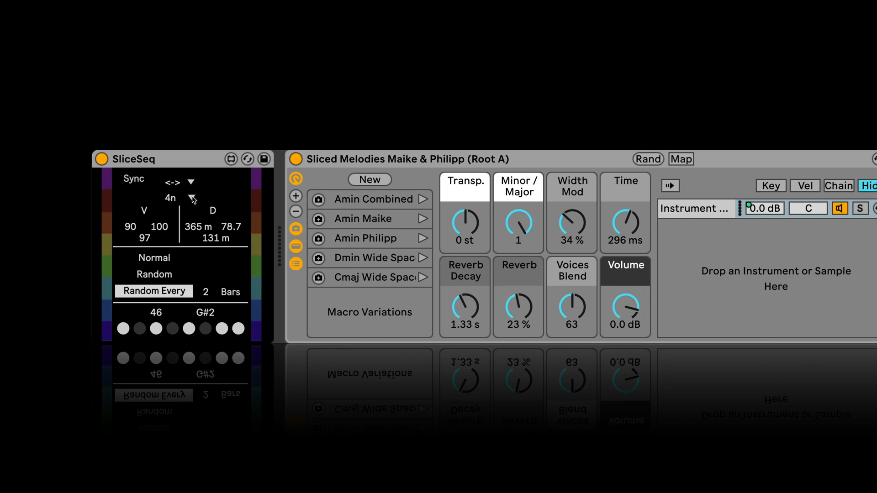
mouse_move(192, 201)
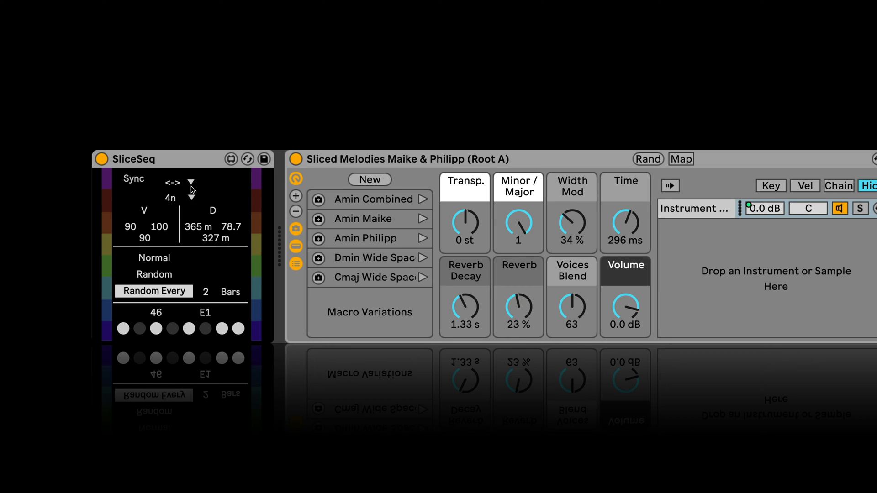
Step the slice rate from 4n through 8n and 16n to 32n divisions.
click(190, 182)
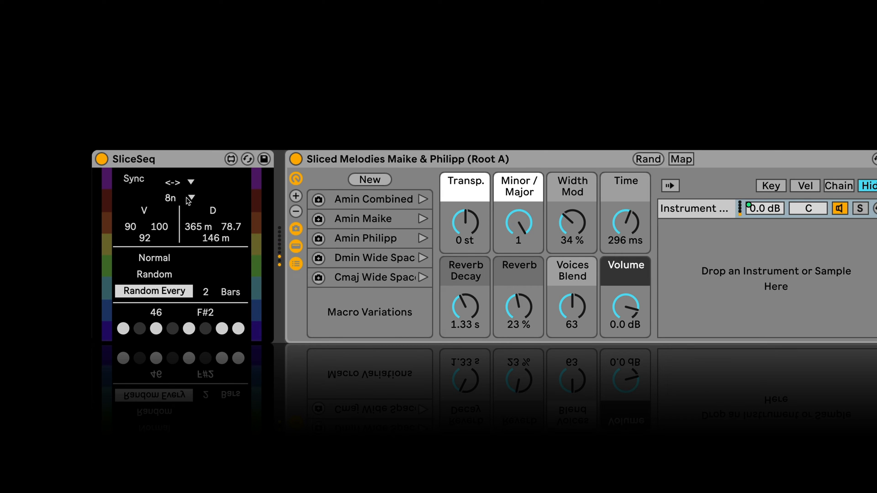
click(190, 197)
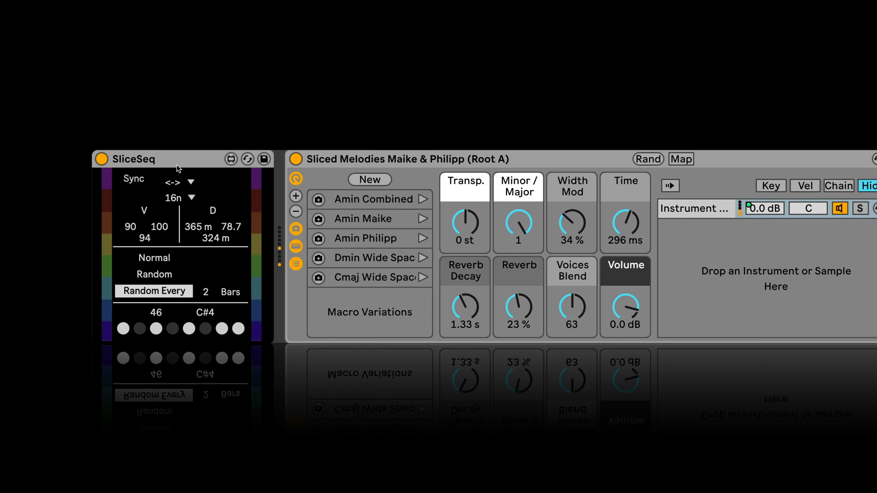
click(193, 198)
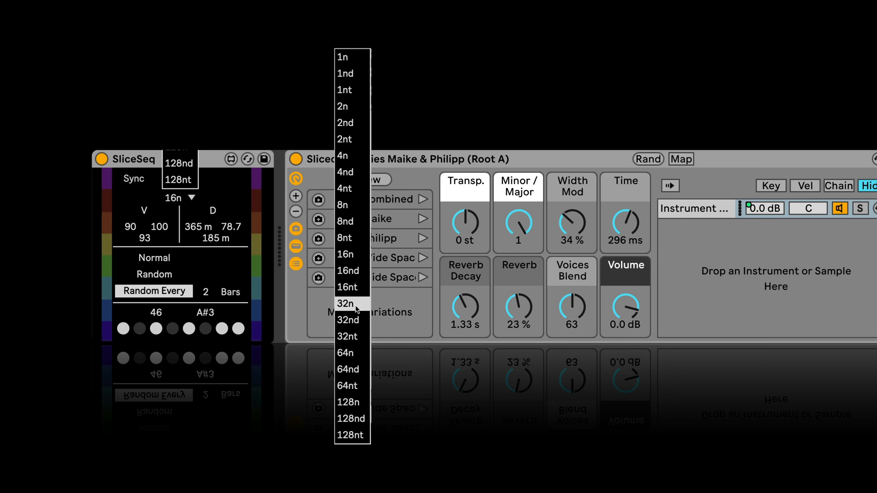
click(346, 304)
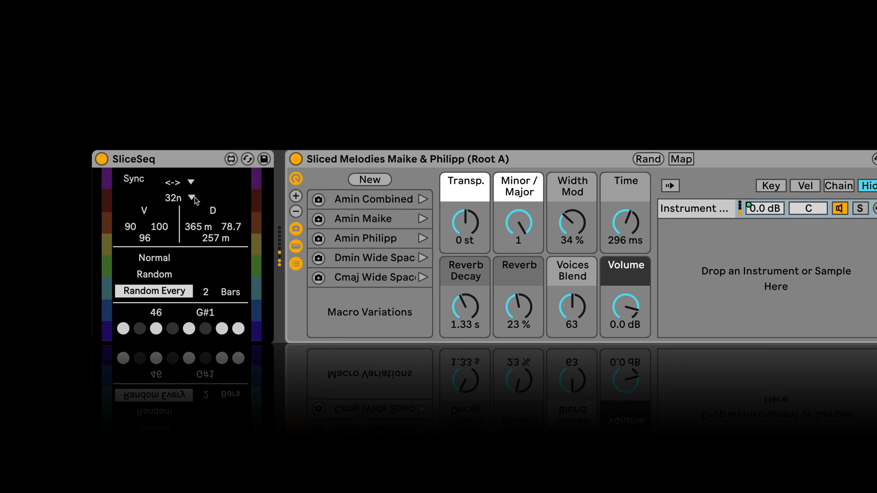
click(191, 198)
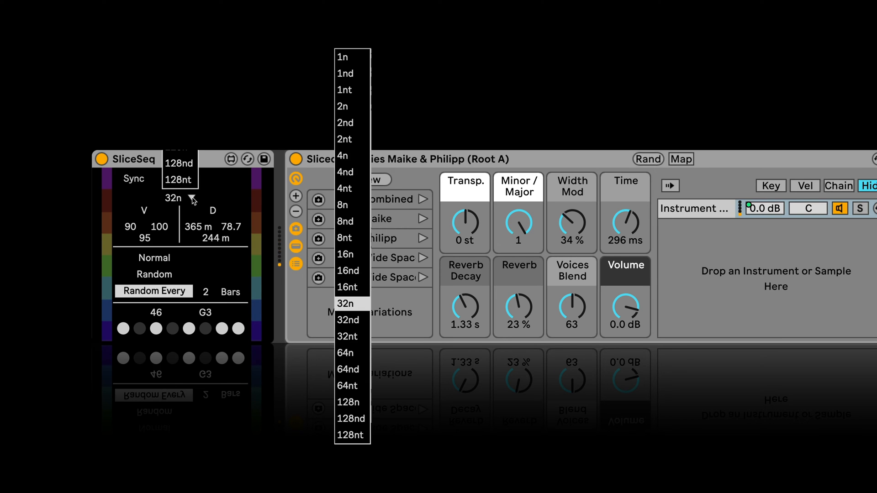
click(345, 303)
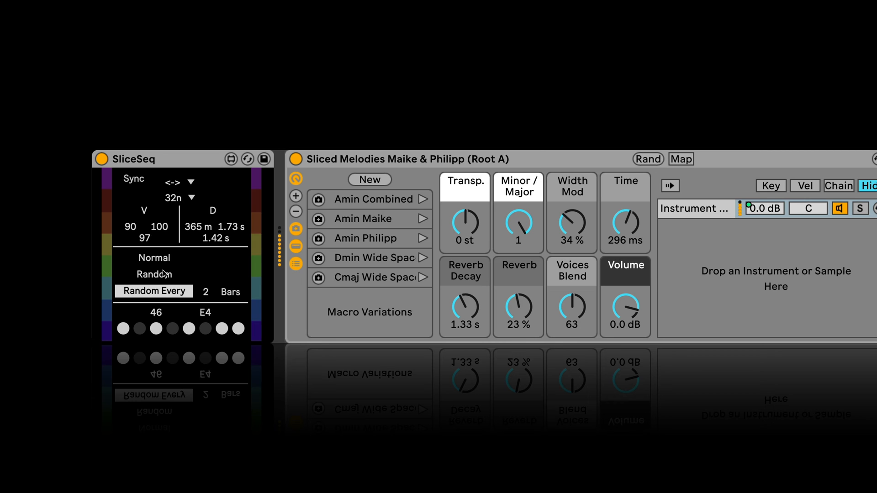
Switch slice playback to random order and select the Philipp F#min chain's Simpler.
click(154, 274)
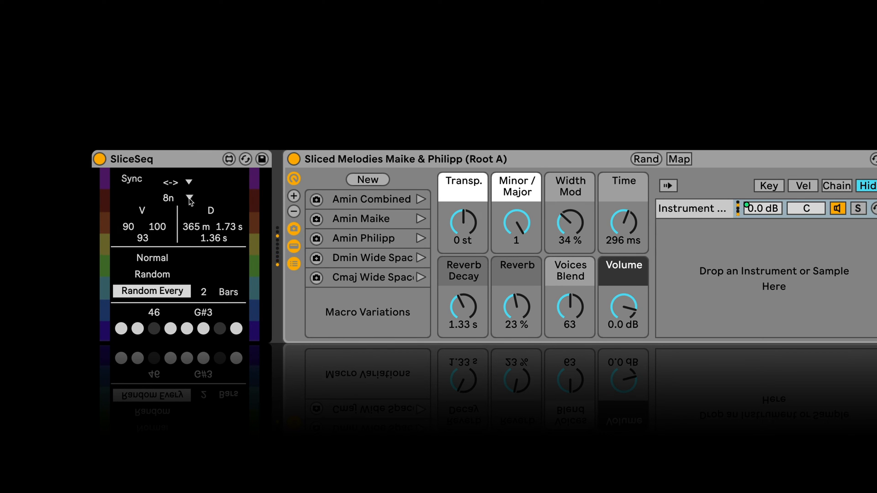
click(190, 197)
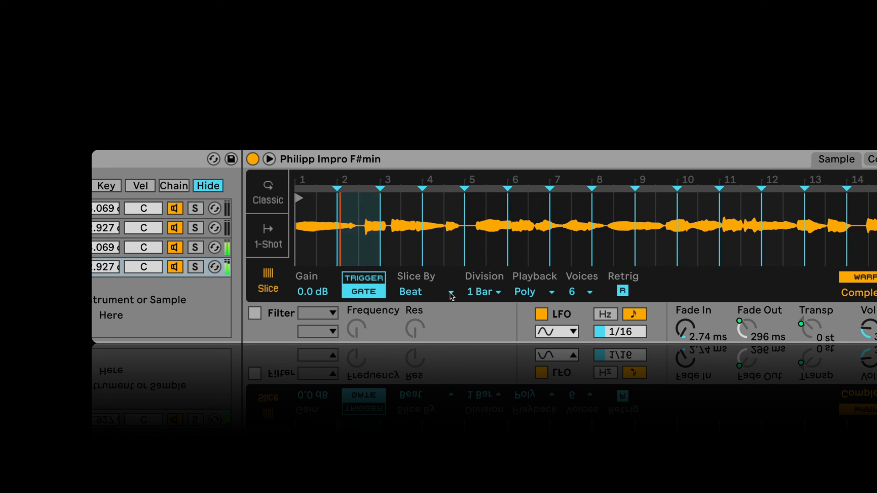
Try Slice By Transient and Region, then return the Philipp vocal to Beat slicing.
click(429, 292)
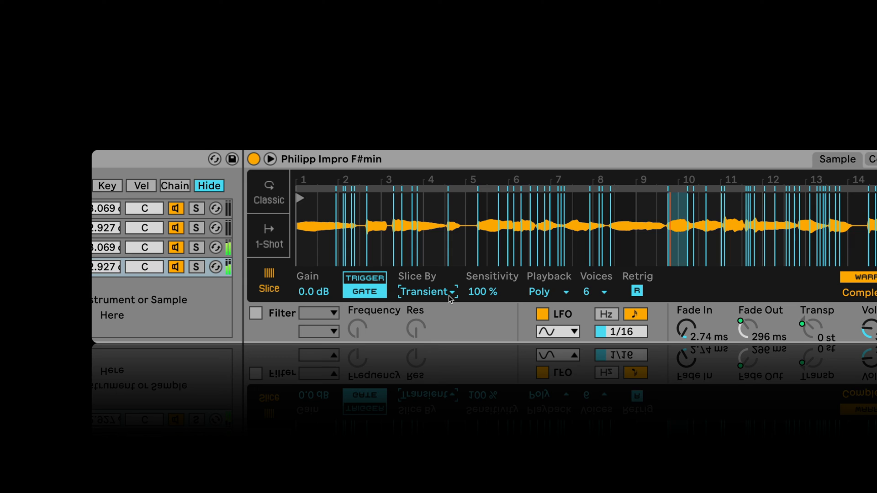
click(426, 292)
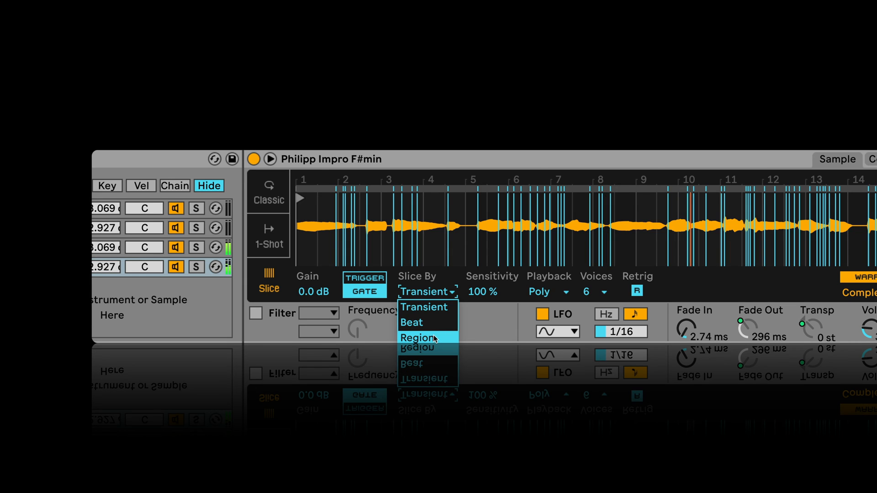
click(416, 338)
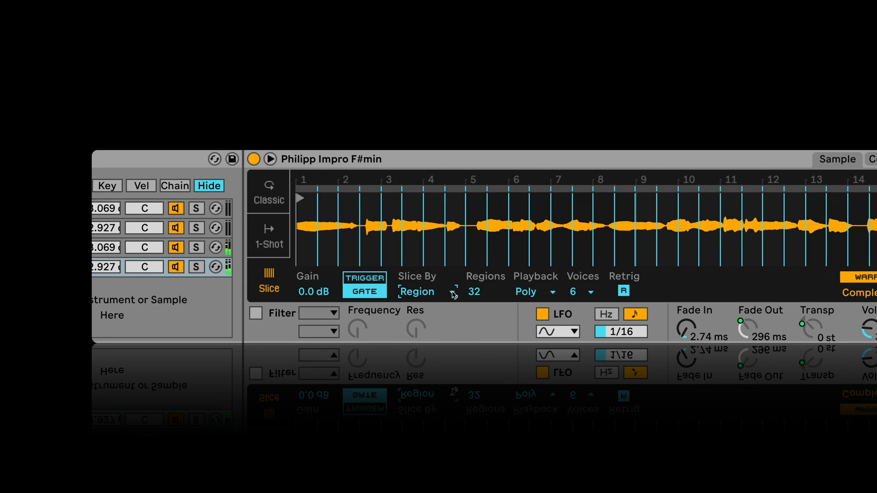
click(418, 291)
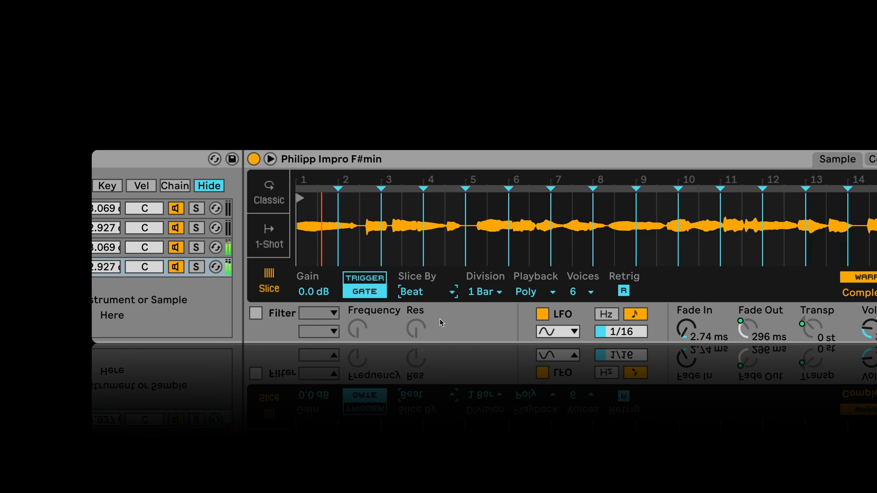
Change the slice Division through 1/4 and 1/16 to eighth-note slices.
click(485, 292)
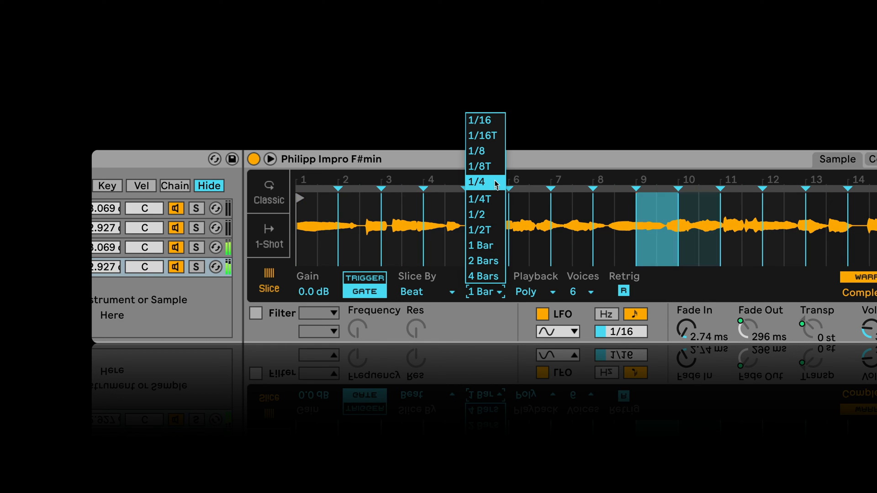
click(477, 182)
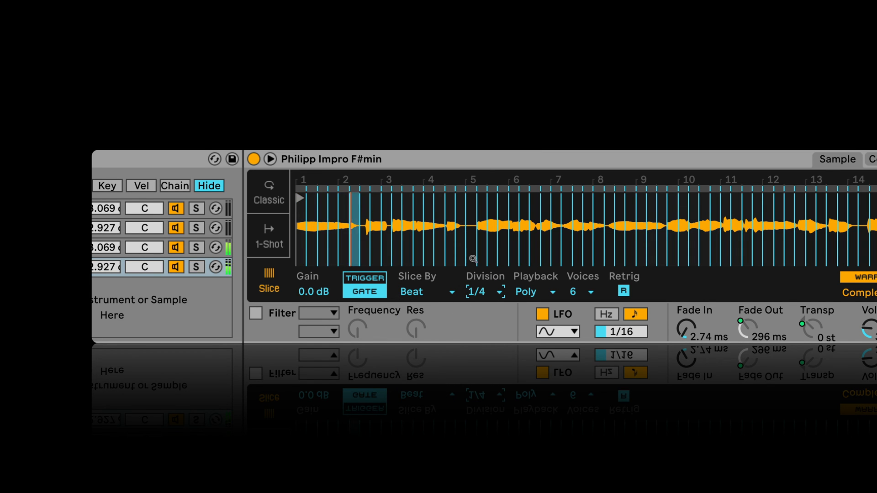
click(500, 292)
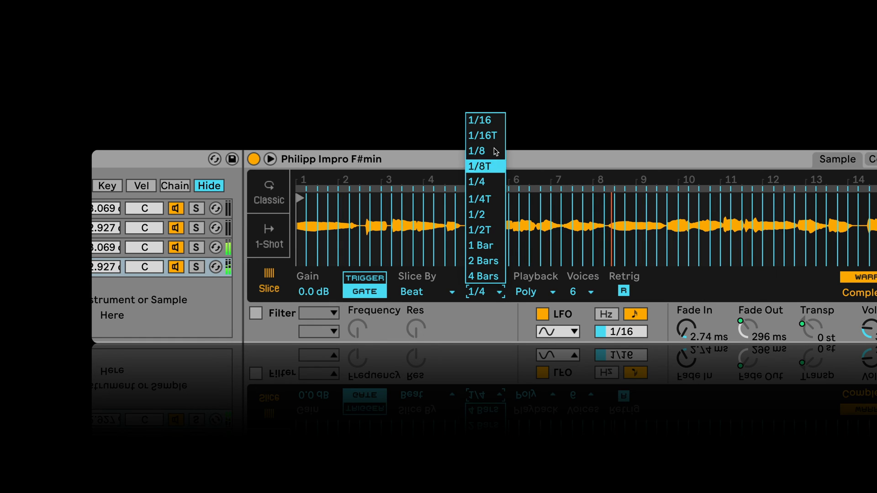
click(480, 120)
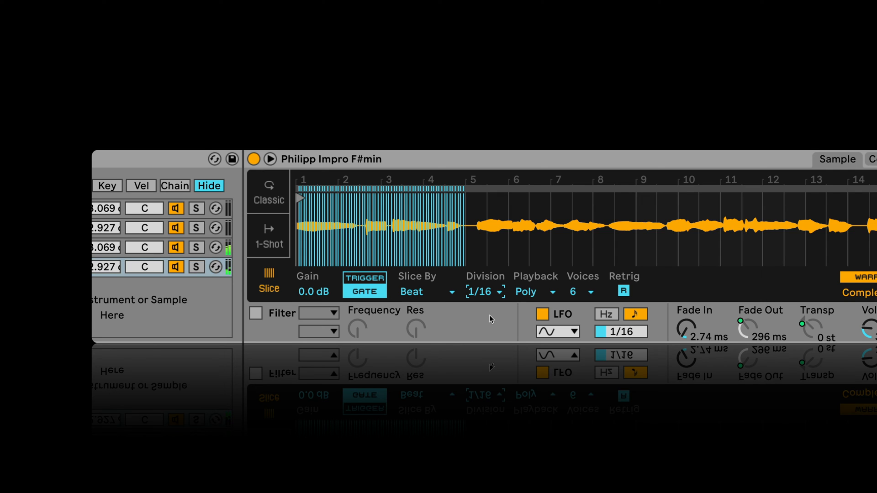
mouse_move(498, 296)
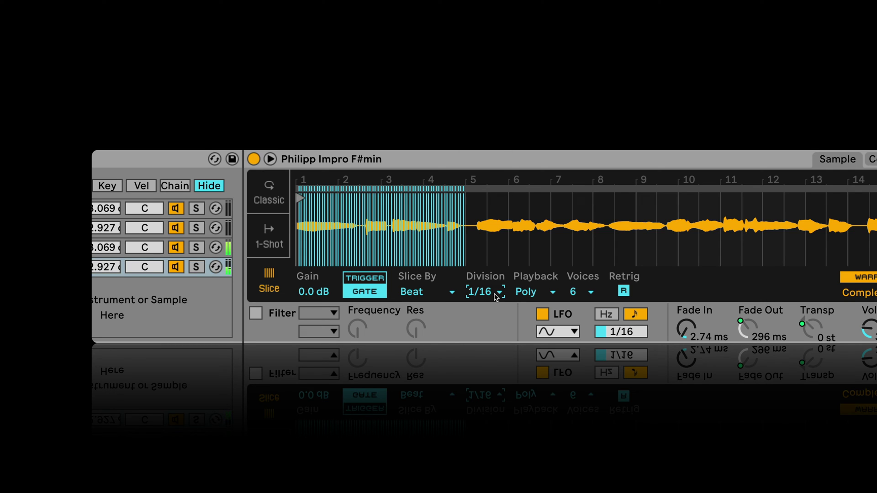
click(501, 287)
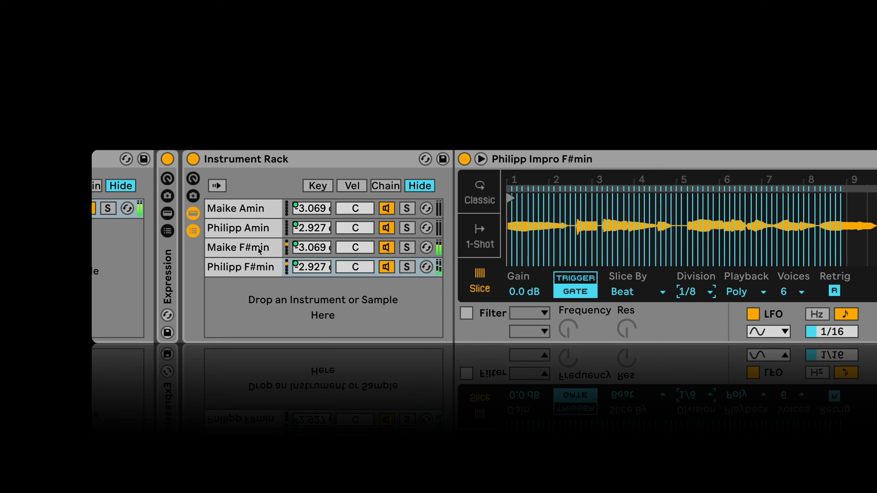
Select the Maike F#min chain and set its Simpler Division from 1/2 to 1/16.
click(241, 248)
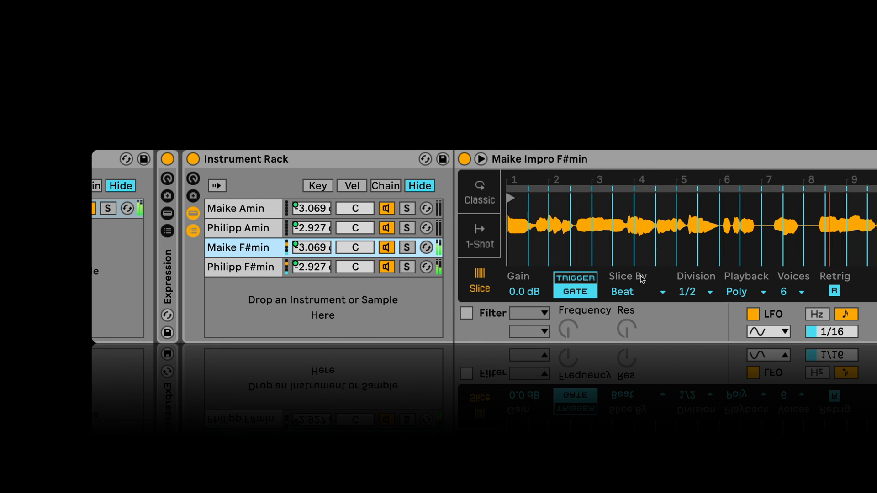
click(696, 293)
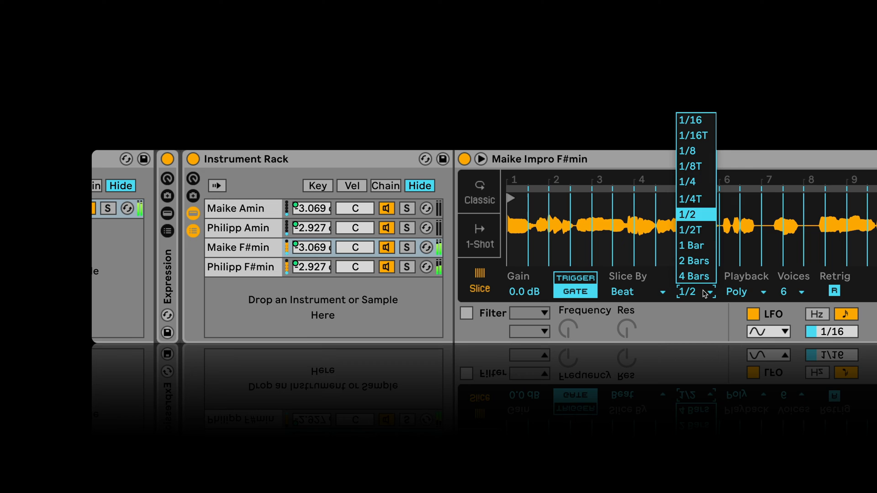
click(686, 121)
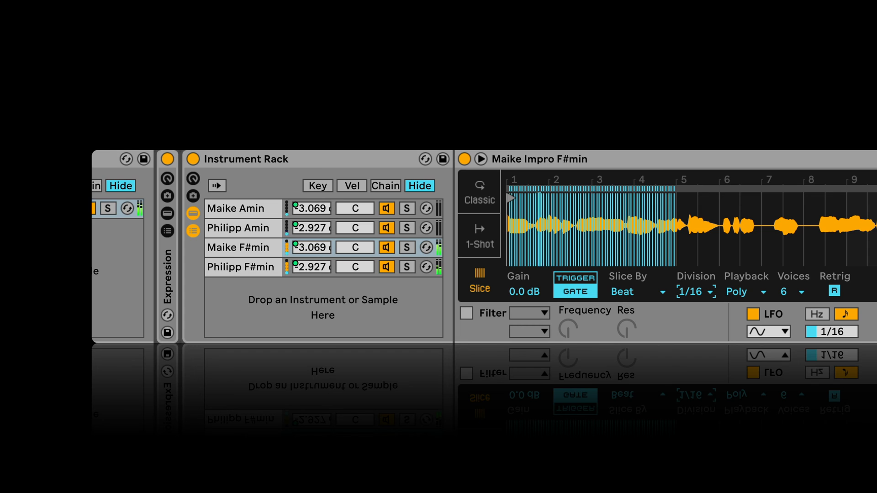
mouse_move(505, 282)
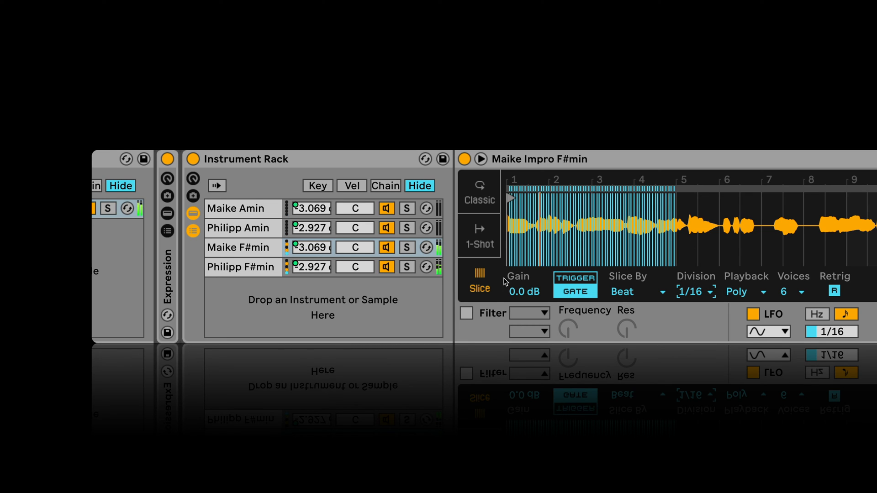
click(696, 292)
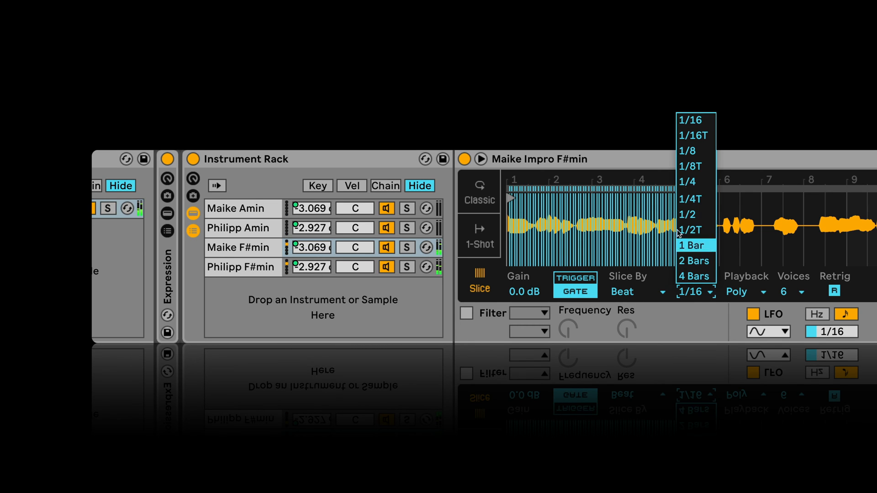
click(687, 181)
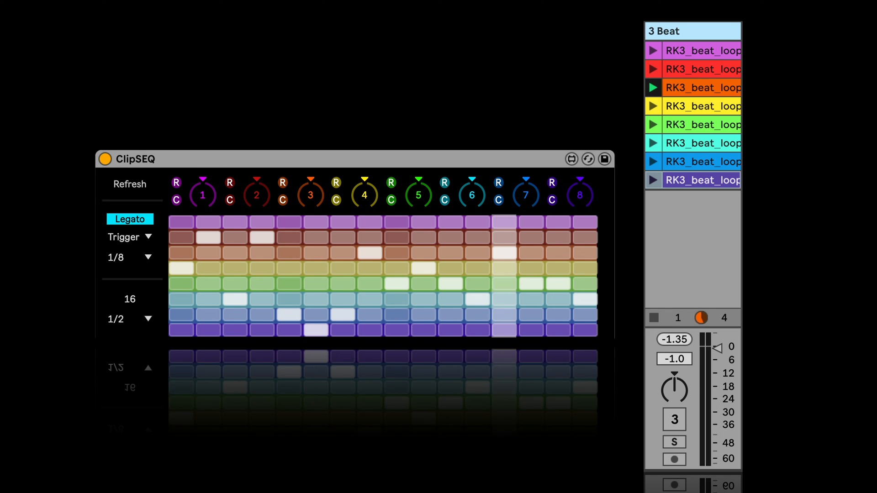
Turn the 3 Beat track on so ClipSEQ plays the beat loop clips, and adjust its step pattern.
click(675, 419)
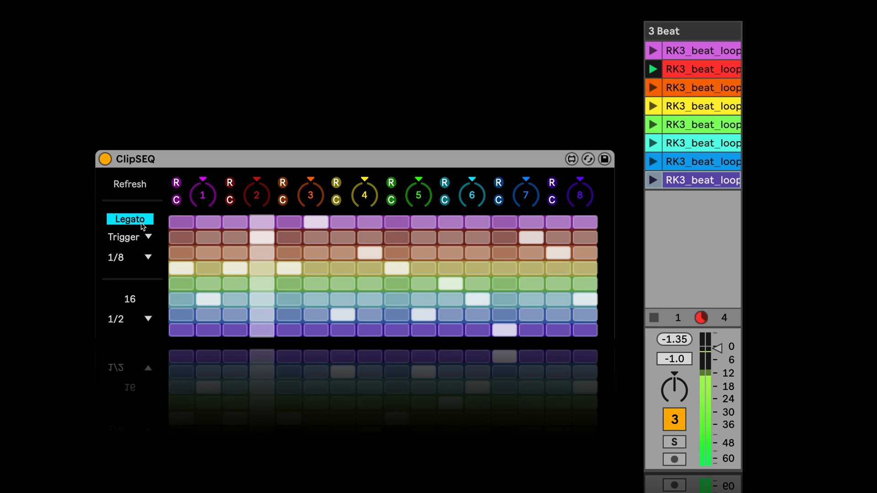
click(147, 238)
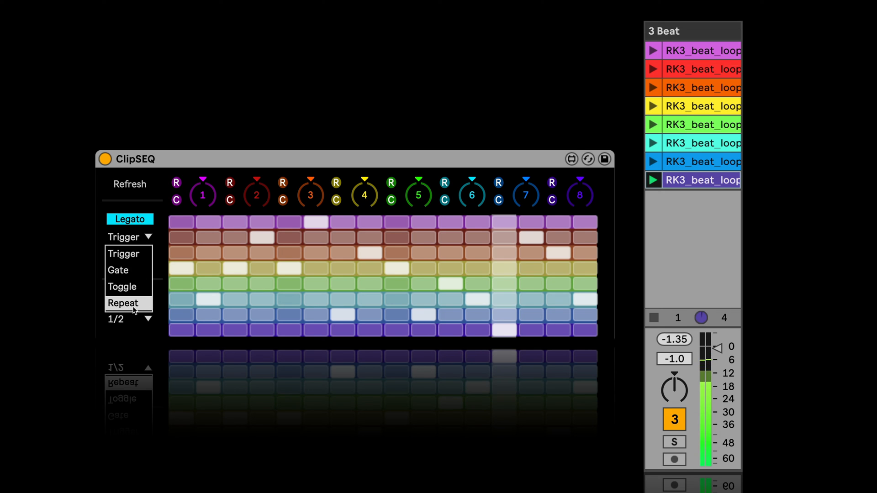
click(123, 303)
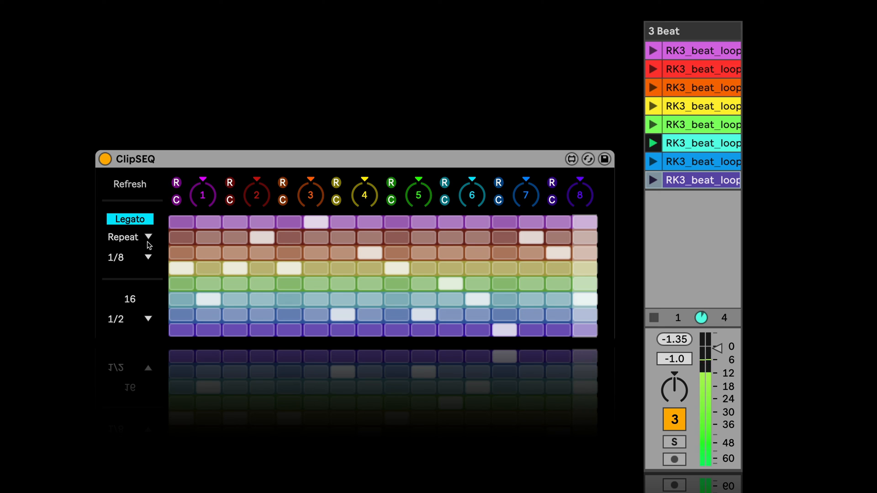
click(150, 238)
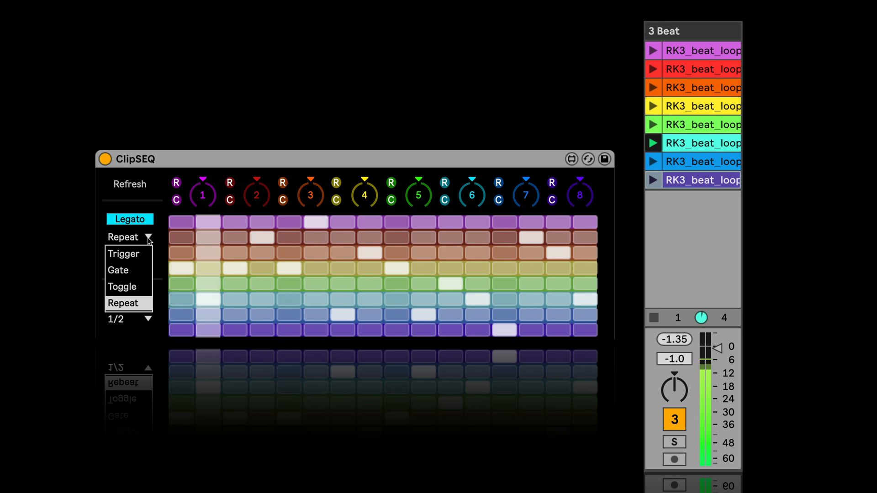
click(123, 254)
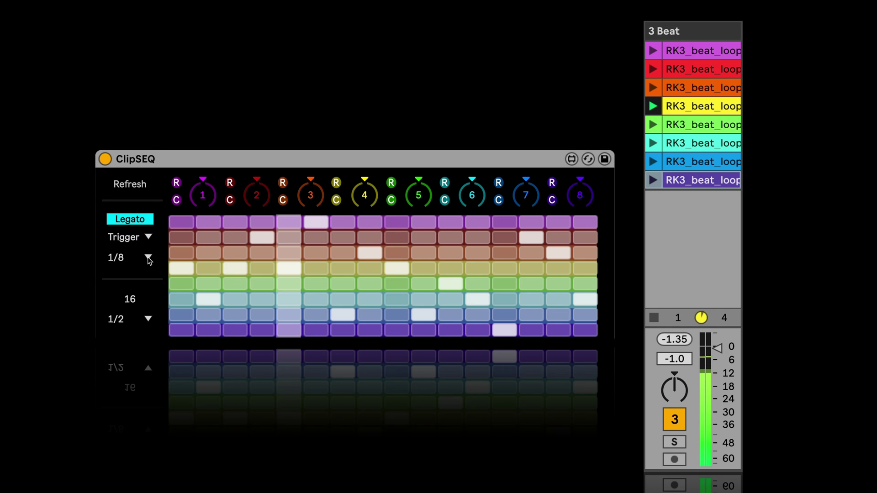
click(148, 258)
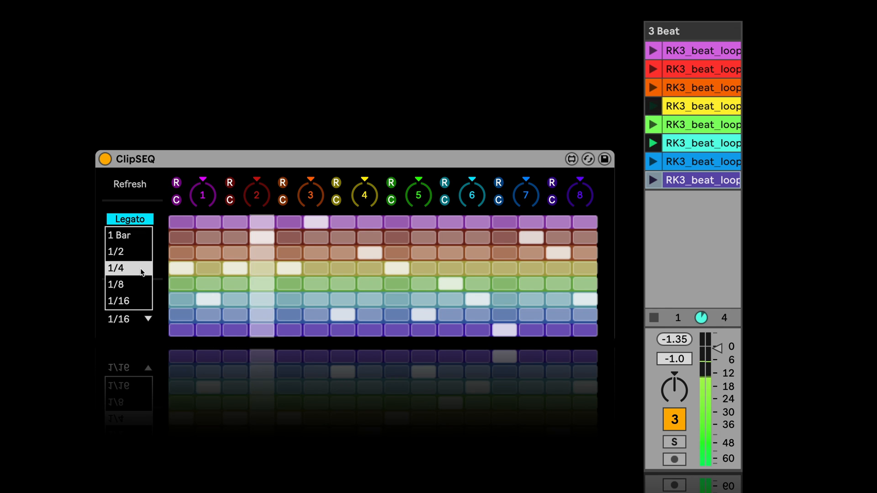
Set ClipSEQ's step rate to 1/4 so the clip pattern advances in quarter notes.
click(116, 269)
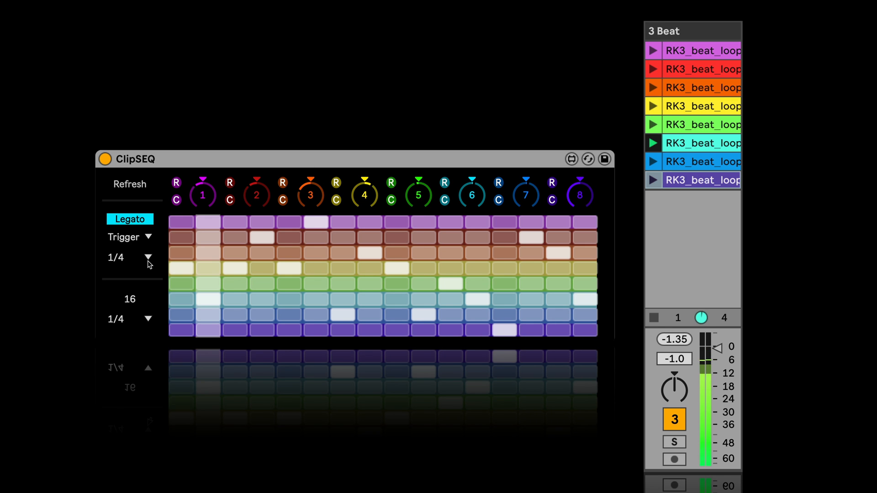
Reveal the Launch Quantization list (Global, None, 8 … 1/32) for the beat clips.
click(148, 257)
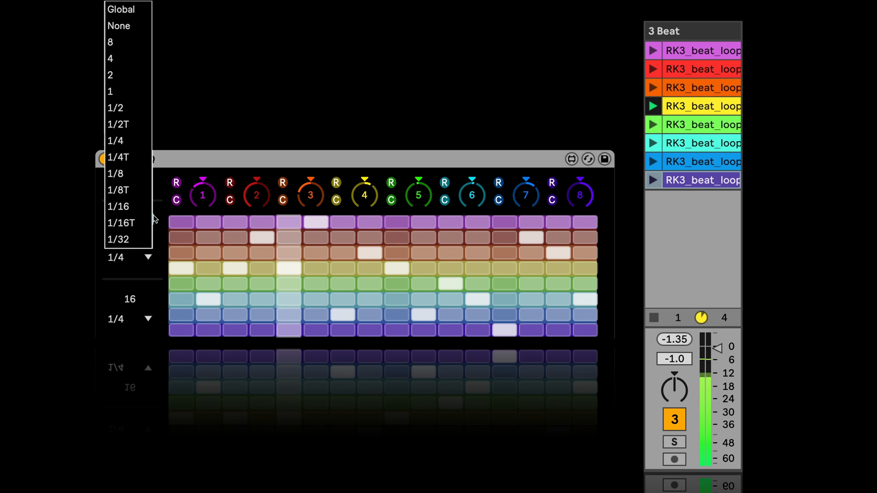